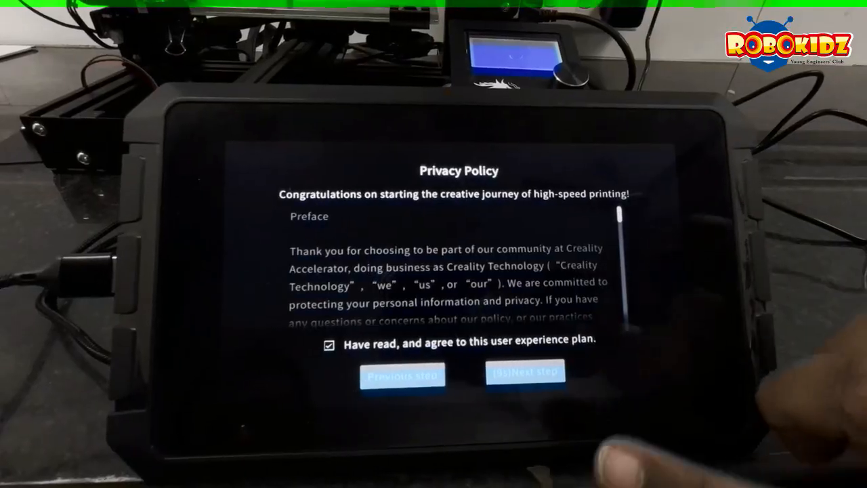
Accept the Sonic Pad privacy policy and move to the next setup step
{"action": "left_click", "coordinate": [525, 371]}
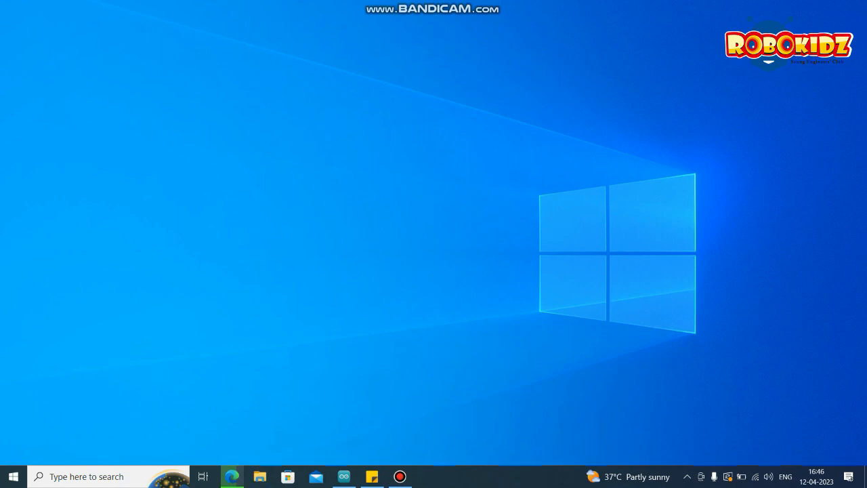
{"action": "mouse_move", "coordinate": [344, 475]}
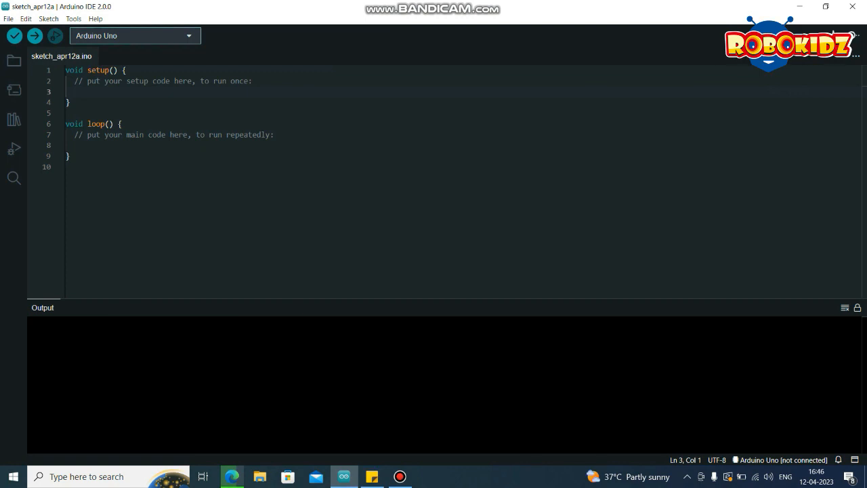
Save the Lauszus Sanguino package URL as an additional boards manager URL in Preferences
{"action": "left_click", "coordinate": [8, 19]}
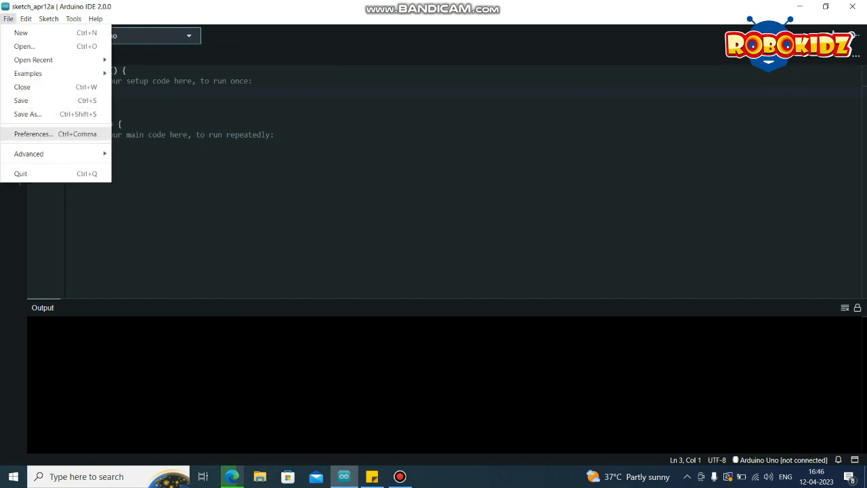
{"action": "left_click", "coordinate": [33, 134]}
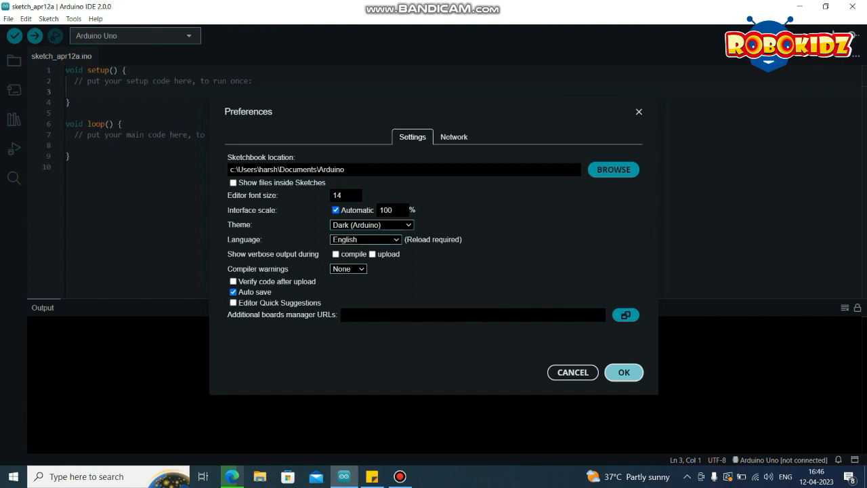
{"action": "left_click", "coordinate": [472, 314]}
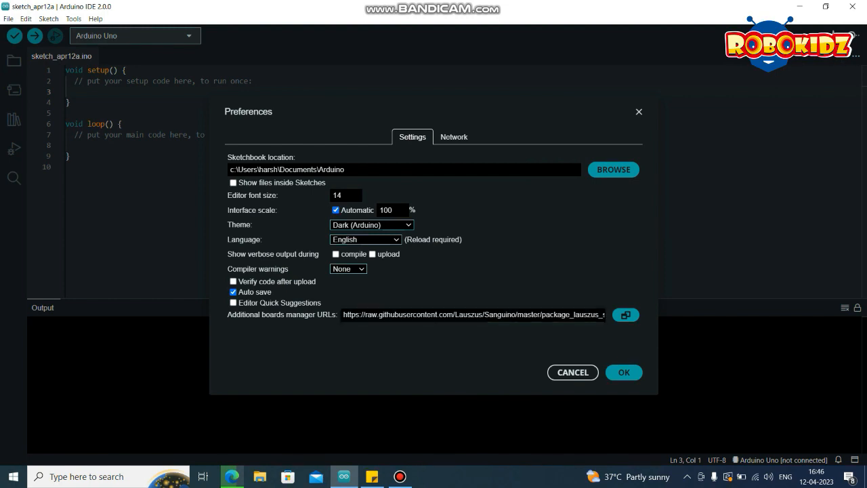
{"action": "left_click", "coordinate": [571, 371]}
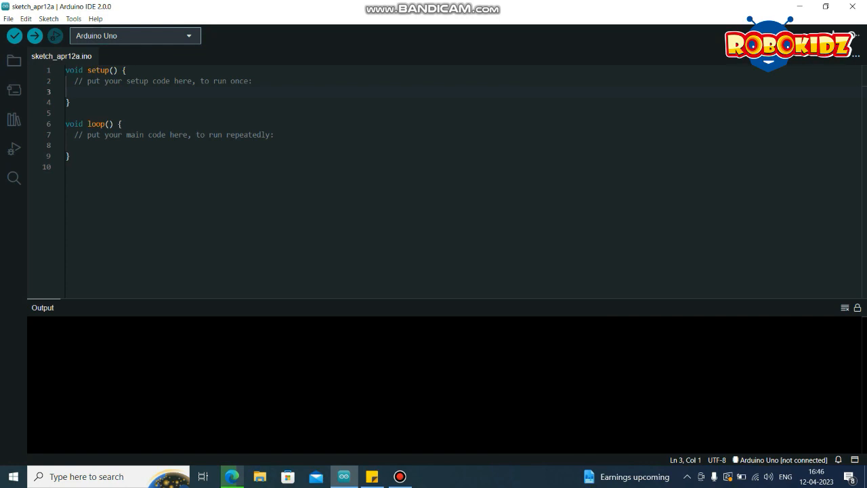
Install Sanguino by Kristian Sloth Lauszus version 1.0.3 from the Boards Manager
{"action": "left_click", "coordinate": [76, 18]}
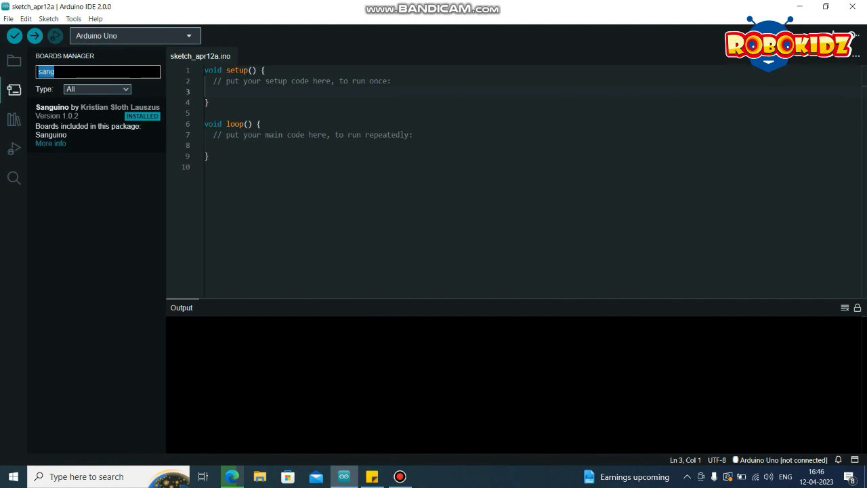
{"action": "key", "text": "Backspace"}
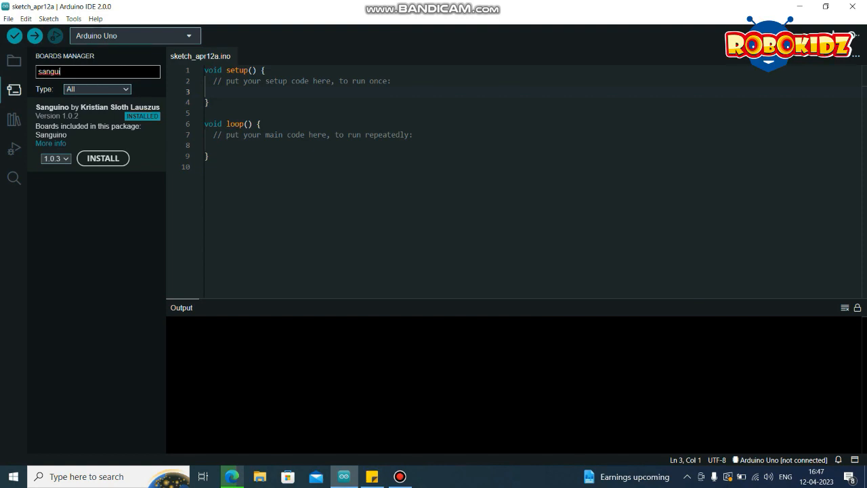
{"action": "left_click", "coordinate": [103, 157]}
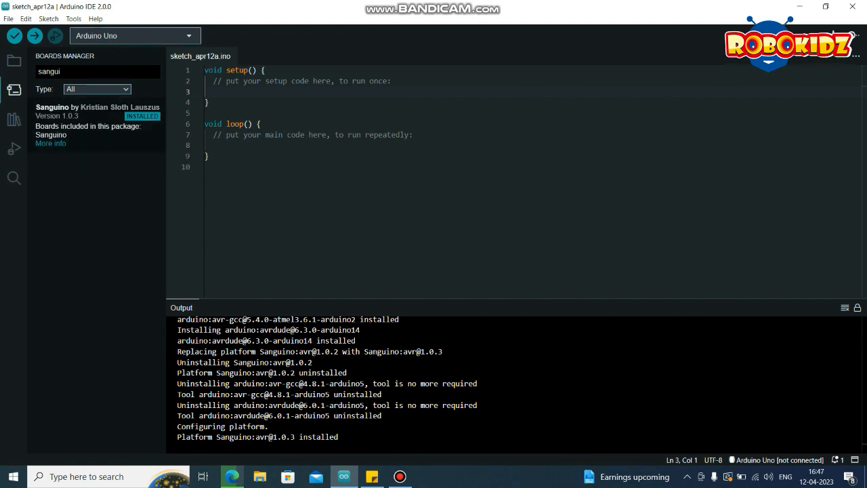
Select Sanguino as the target board via the Tools menu
{"action": "left_click", "coordinate": [73, 19]}
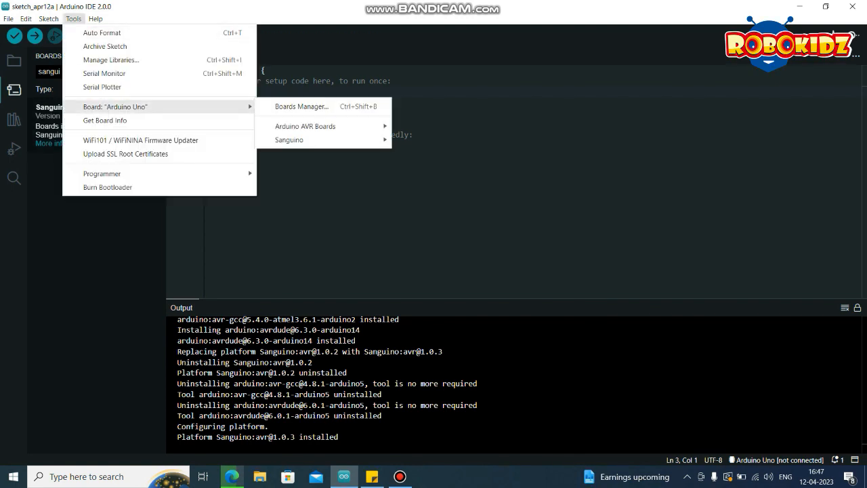
{"action": "mouse_move", "coordinate": [290, 139]}
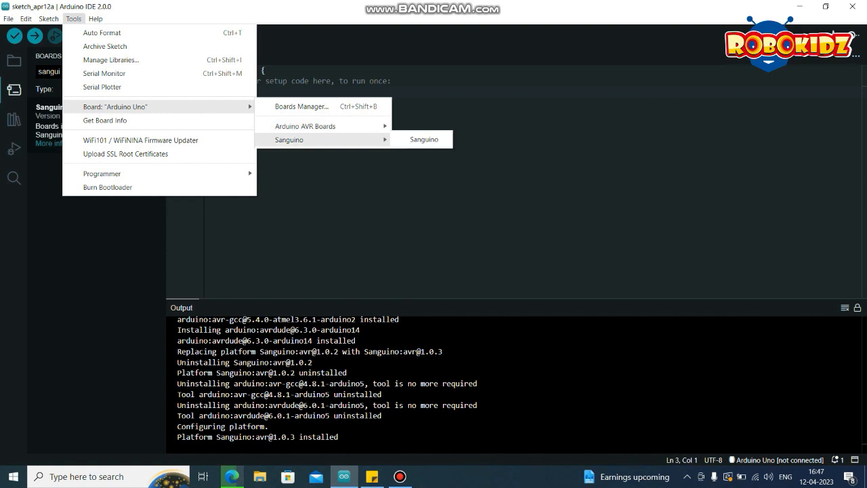
{"action": "left_click", "coordinate": [423, 138]}
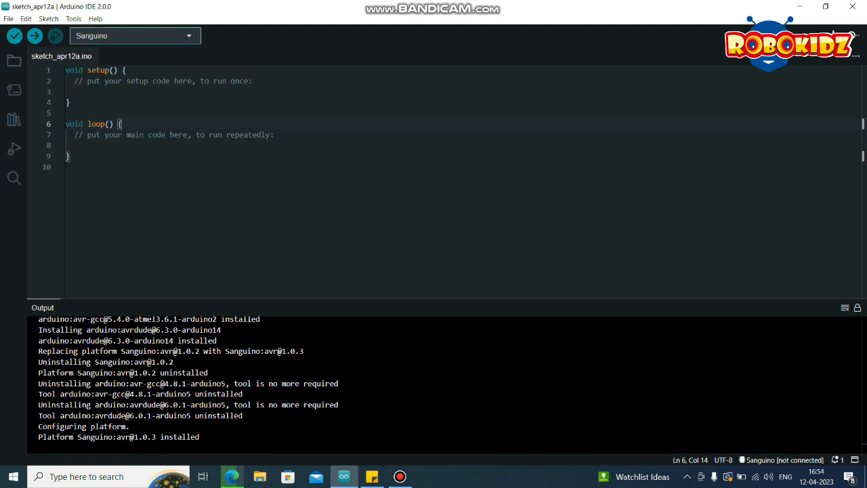
Switch the target board to Arduino Uno from the Arduino AVR Boards list
{"action": "left_click", "coordinate": [74, 19]}
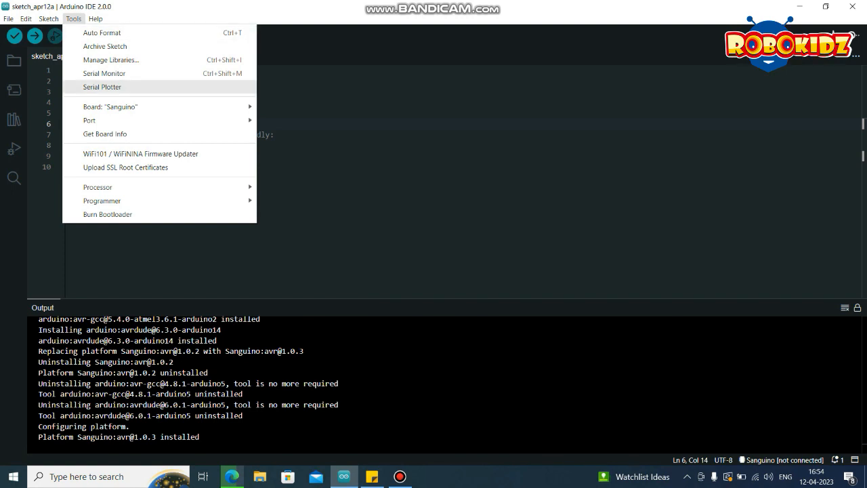
{"action": "mouse_move", "coordinate": [110, 106]}
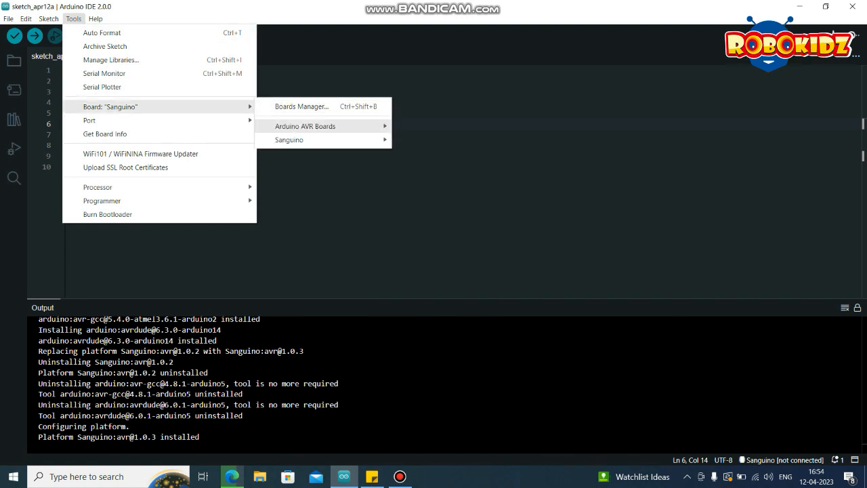
{"action": "left_click", "coordinate": [306, 126]}
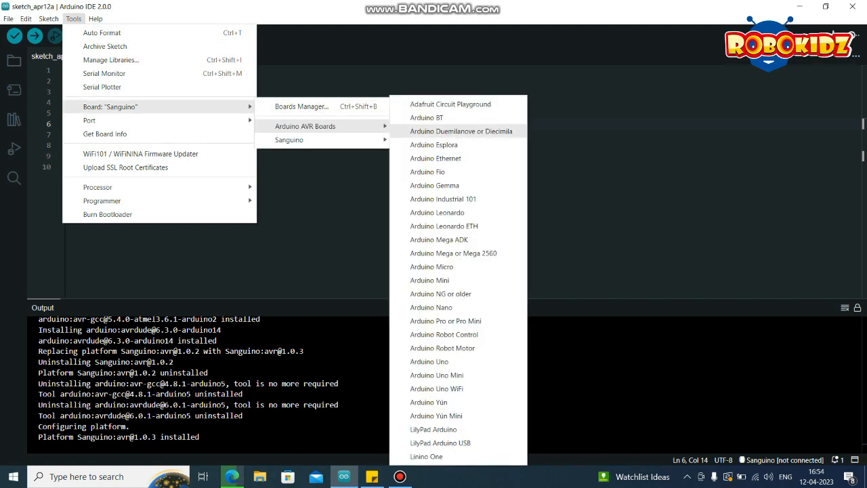
{"action": "mouse_move", "coordinate": [431, 306]}
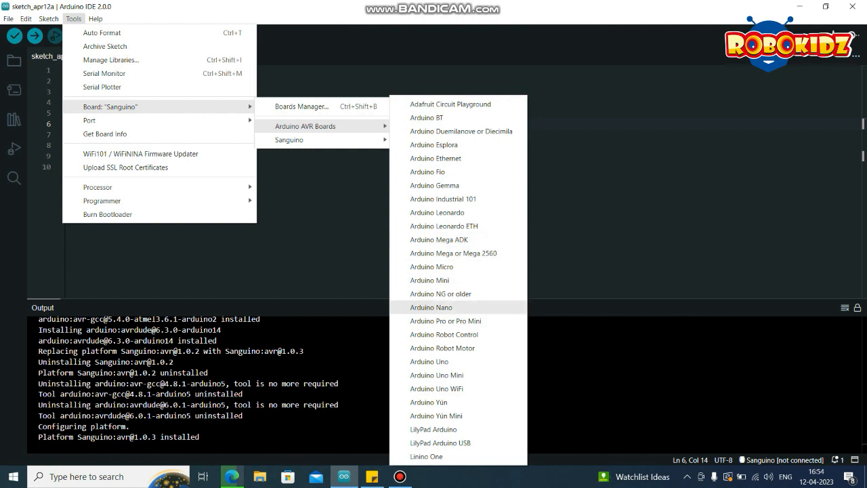
{"action": "mouse_move", "coordinate": [430, 360]}
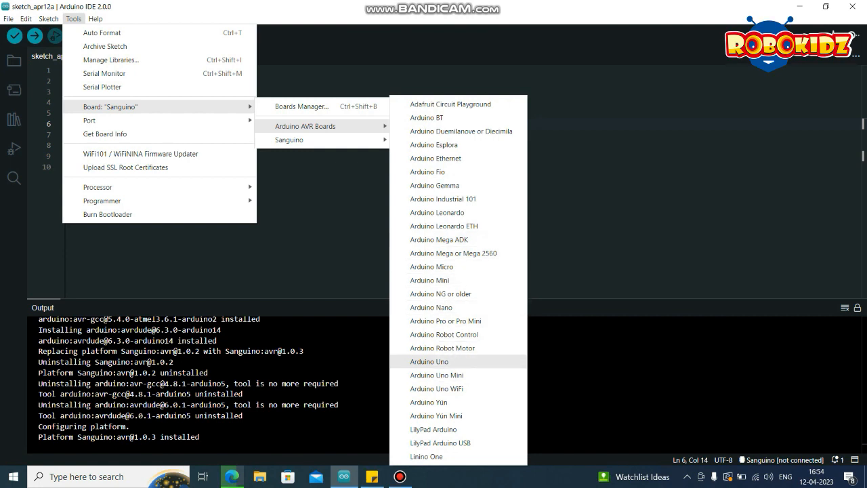
{"action": "left_click", "coordinate": [429, 360]}
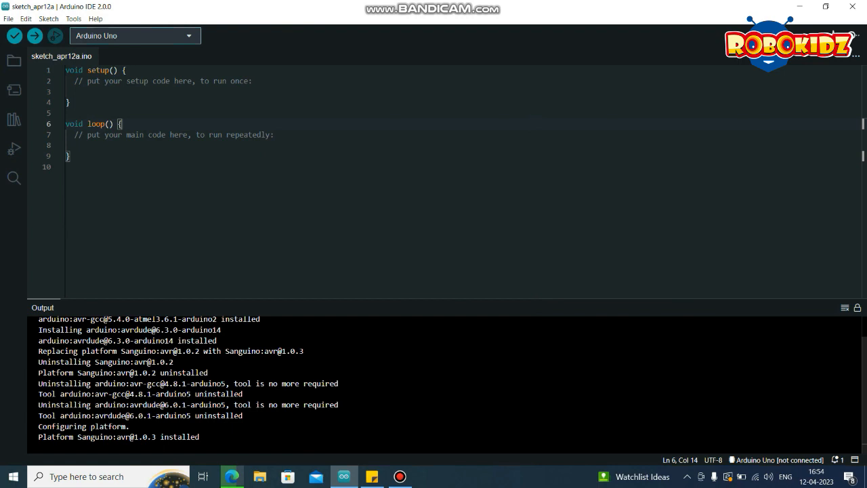
Select COM3 (Arduino Uno) as the serial port
{"action": "left_click", "coordinate": [78, 18]}
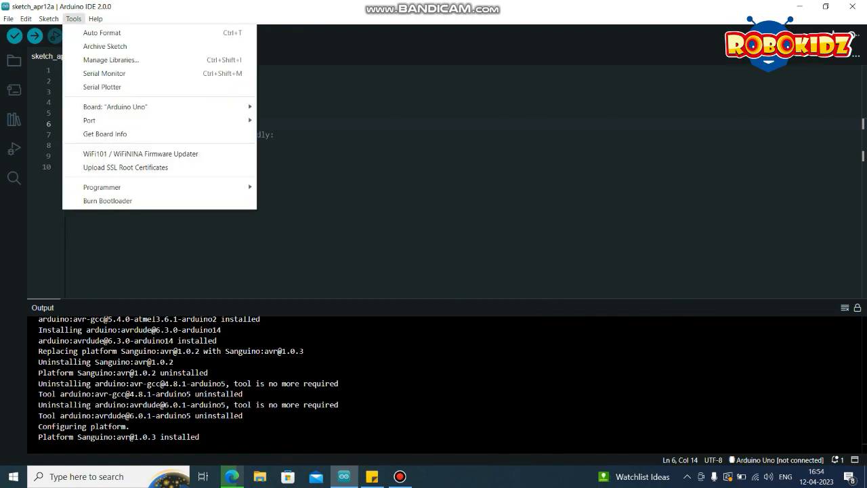
{"action": "left_click", "coordinate": [89, 119]}
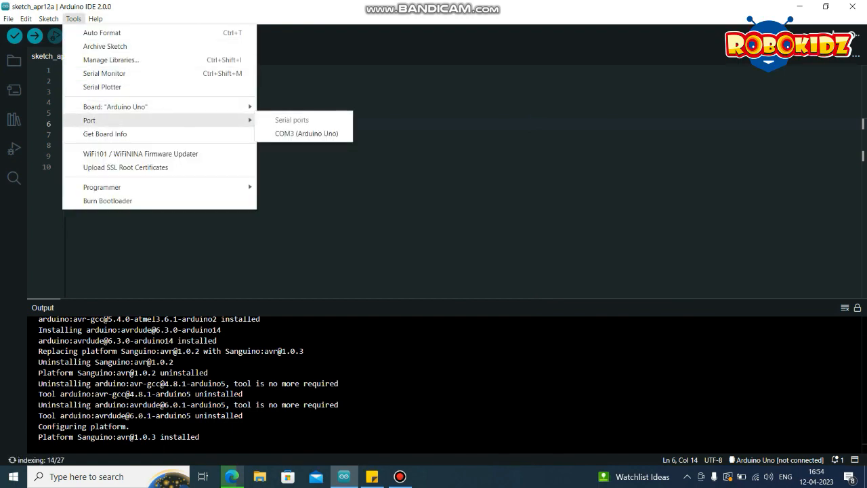
{"action": "mouse_move", "coordinate": [305, 134]}
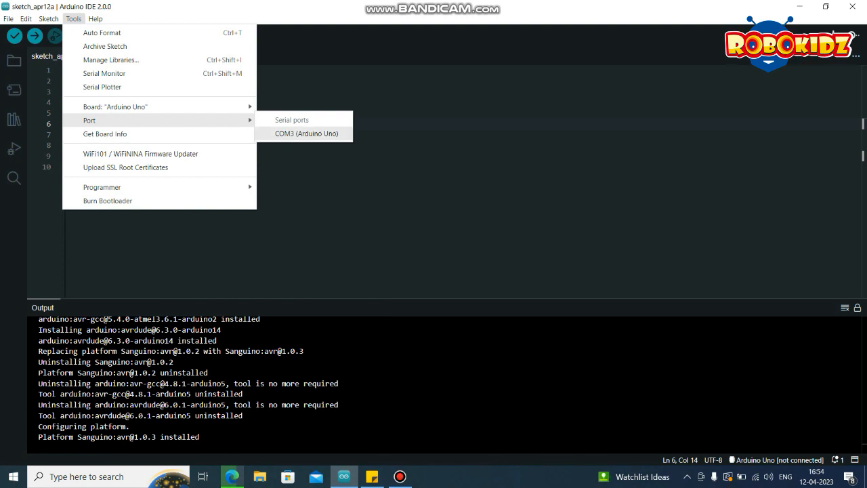
{"action": "left_click", "coordinate": [304, 133]}
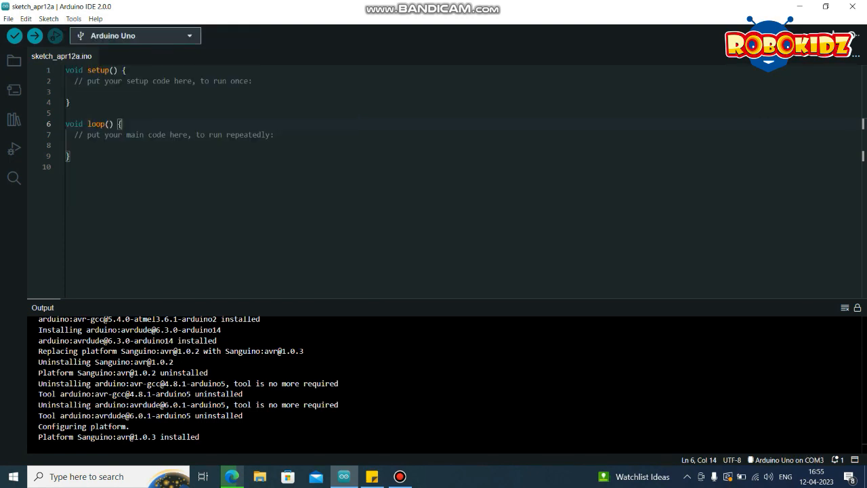
Load the 11.ArduinoISP example sketch and upload it to the Uno, dismissing the compile notice
{"action": "left_click", "coordinate": [8, 19]}
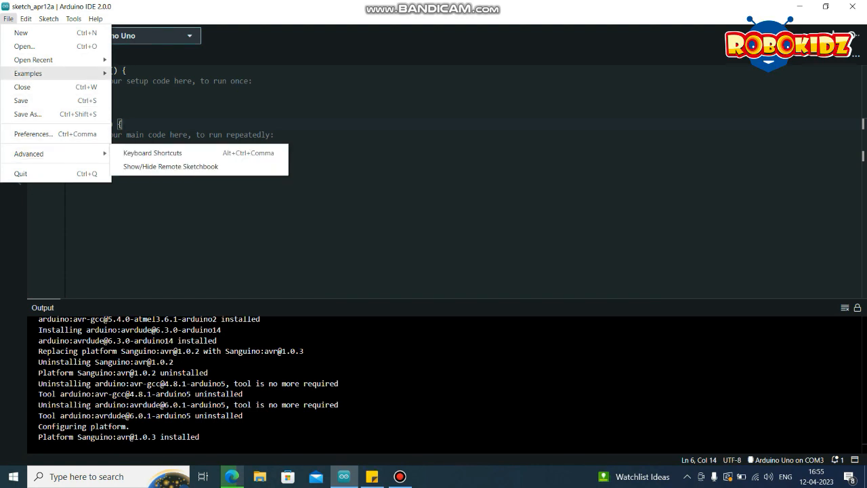
{"action": "left_click", "coordinate": [27, 73]}
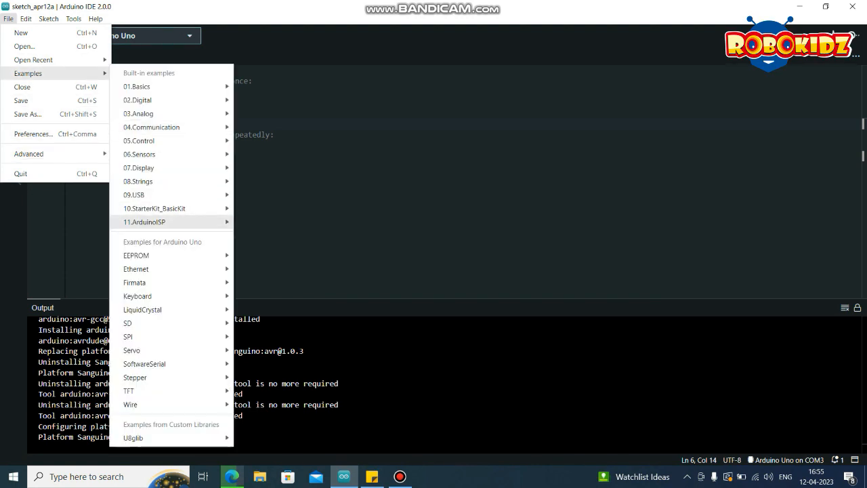
{"action": "mouse_move", "coordinate": [169, 222]}
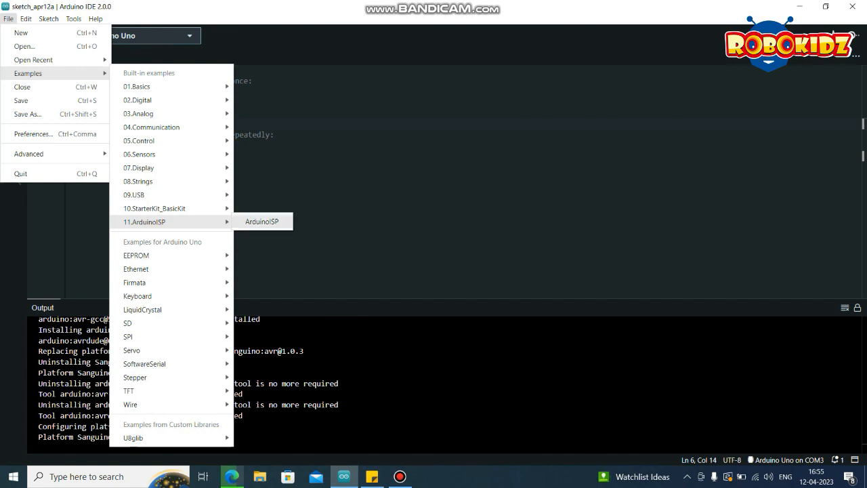
{"action": "left_click", "coordinate": [263, 221]}
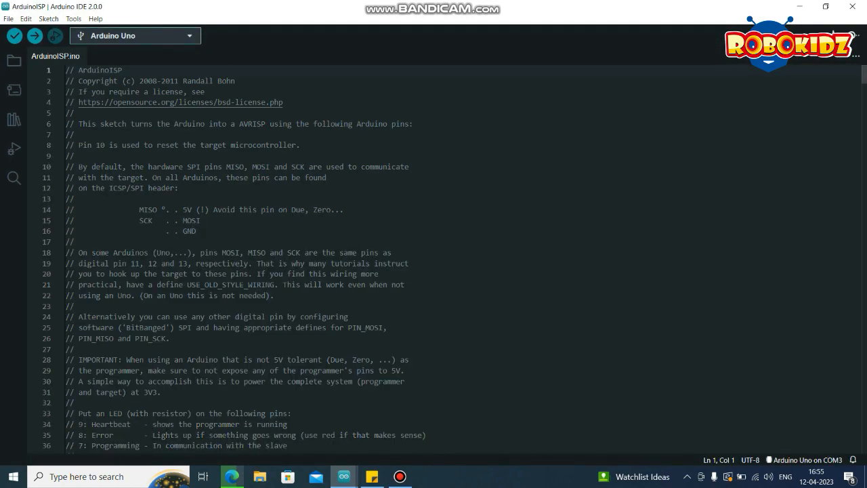
{"action": "scroll", "scroll_direction": "down", "scroll_amount": 3}
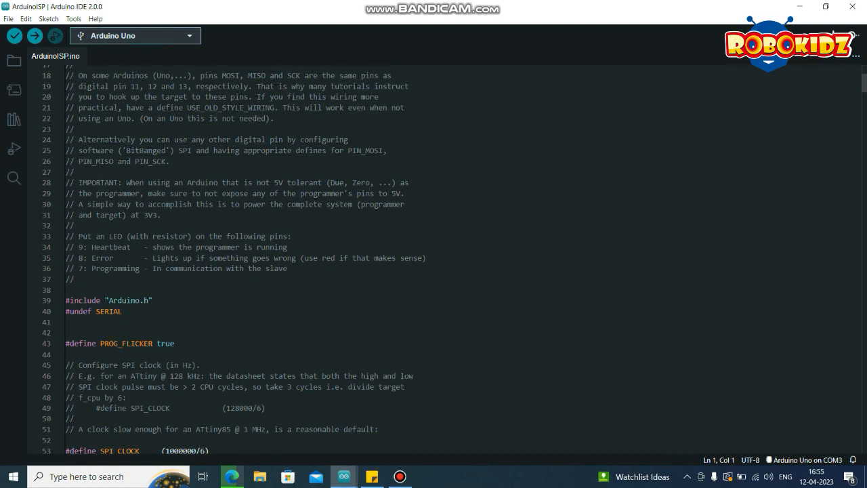
{"action": "mouse_move", "coordinate": [53, 35]}
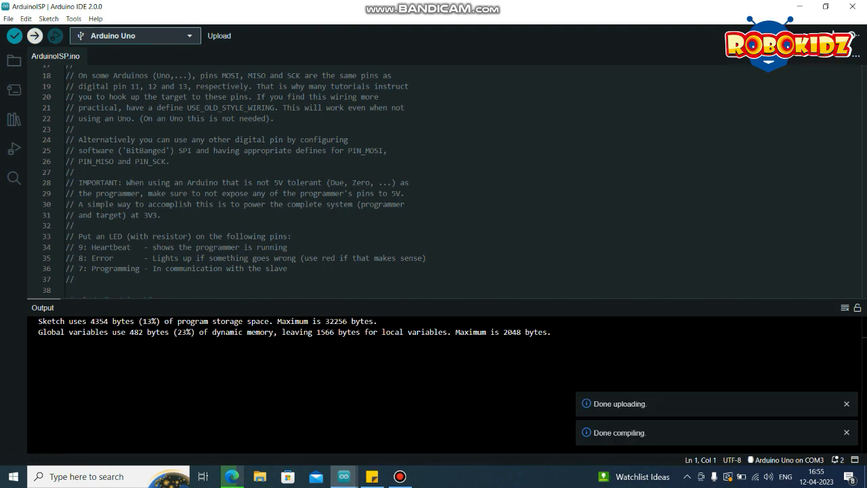
{"action": "left_click", "coordinate": [842, 433]}
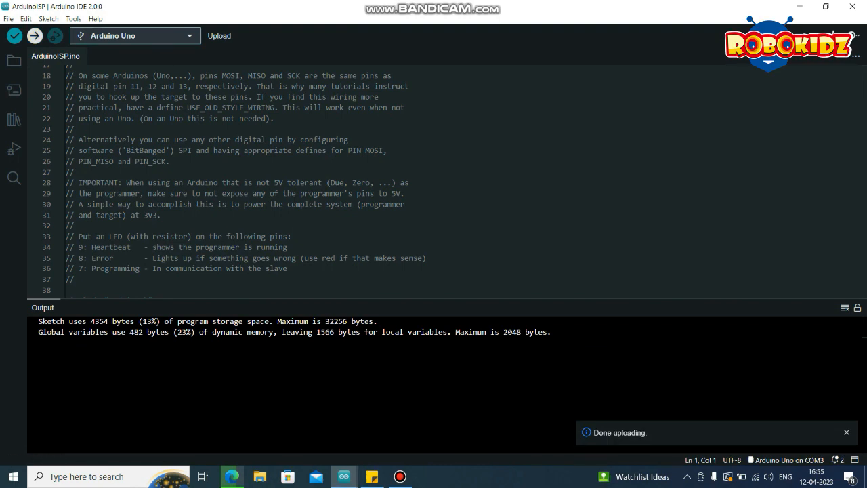